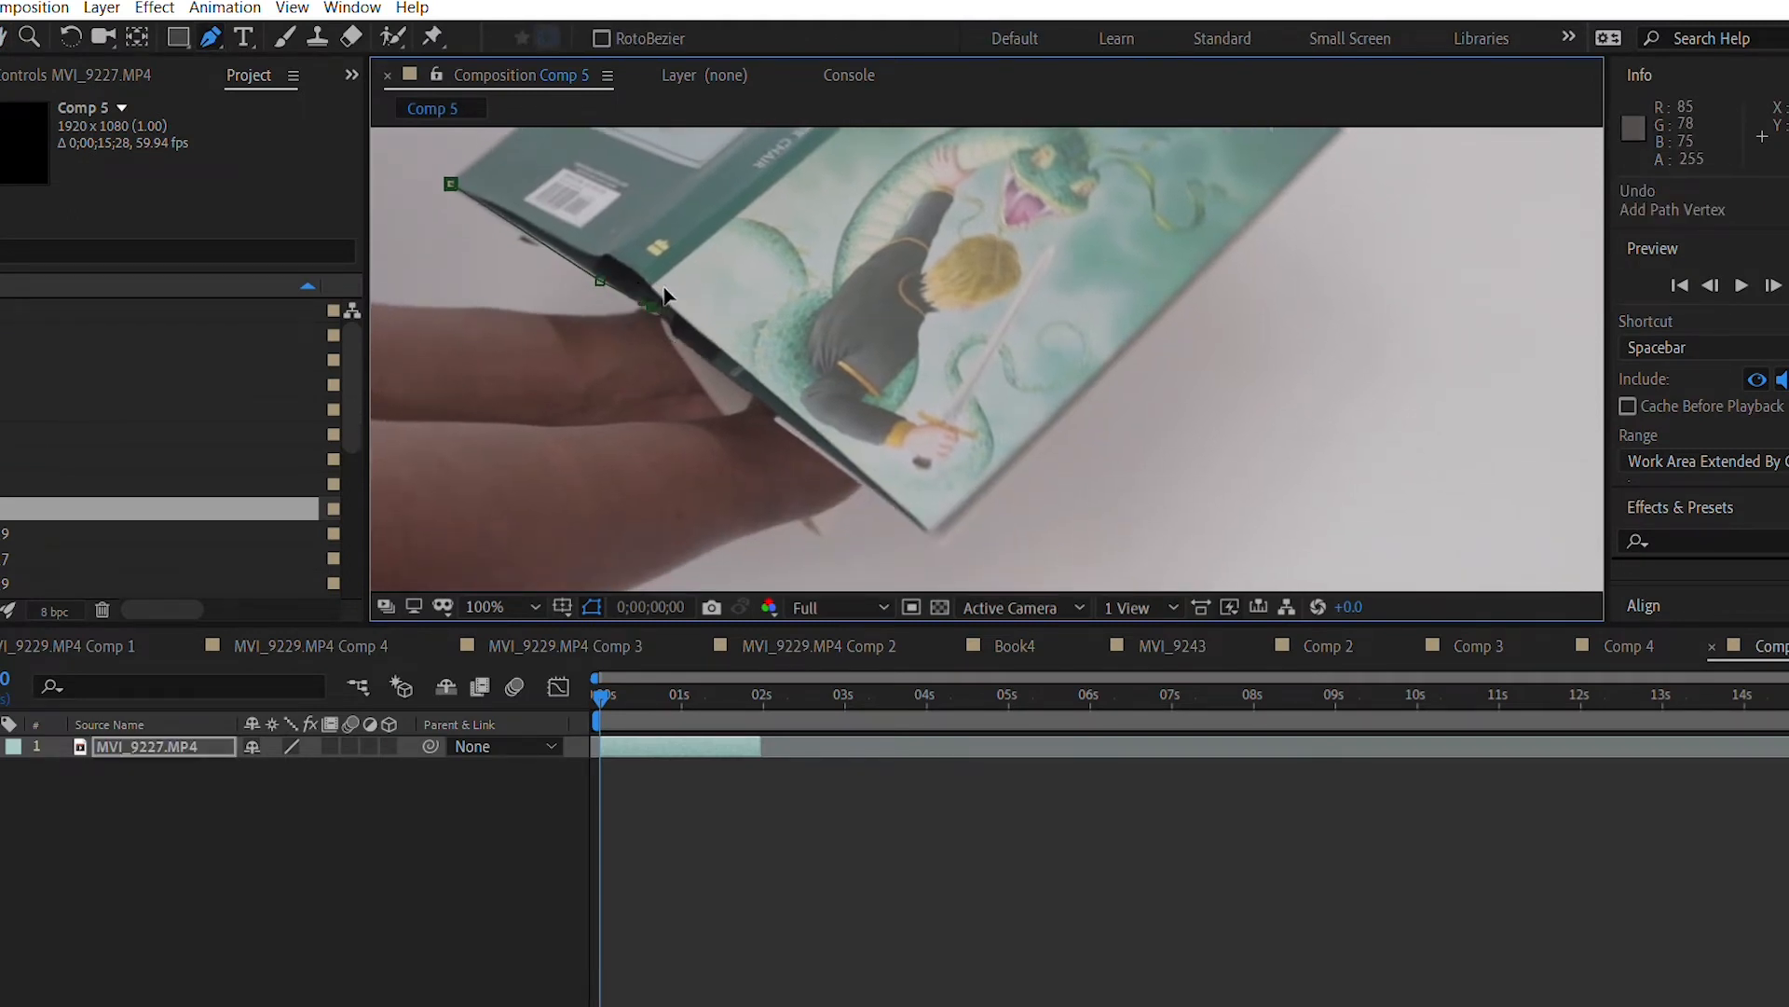
Trace mask points along the book's edges on MVI_9227, ending at its lower corner.
click(856, 491)
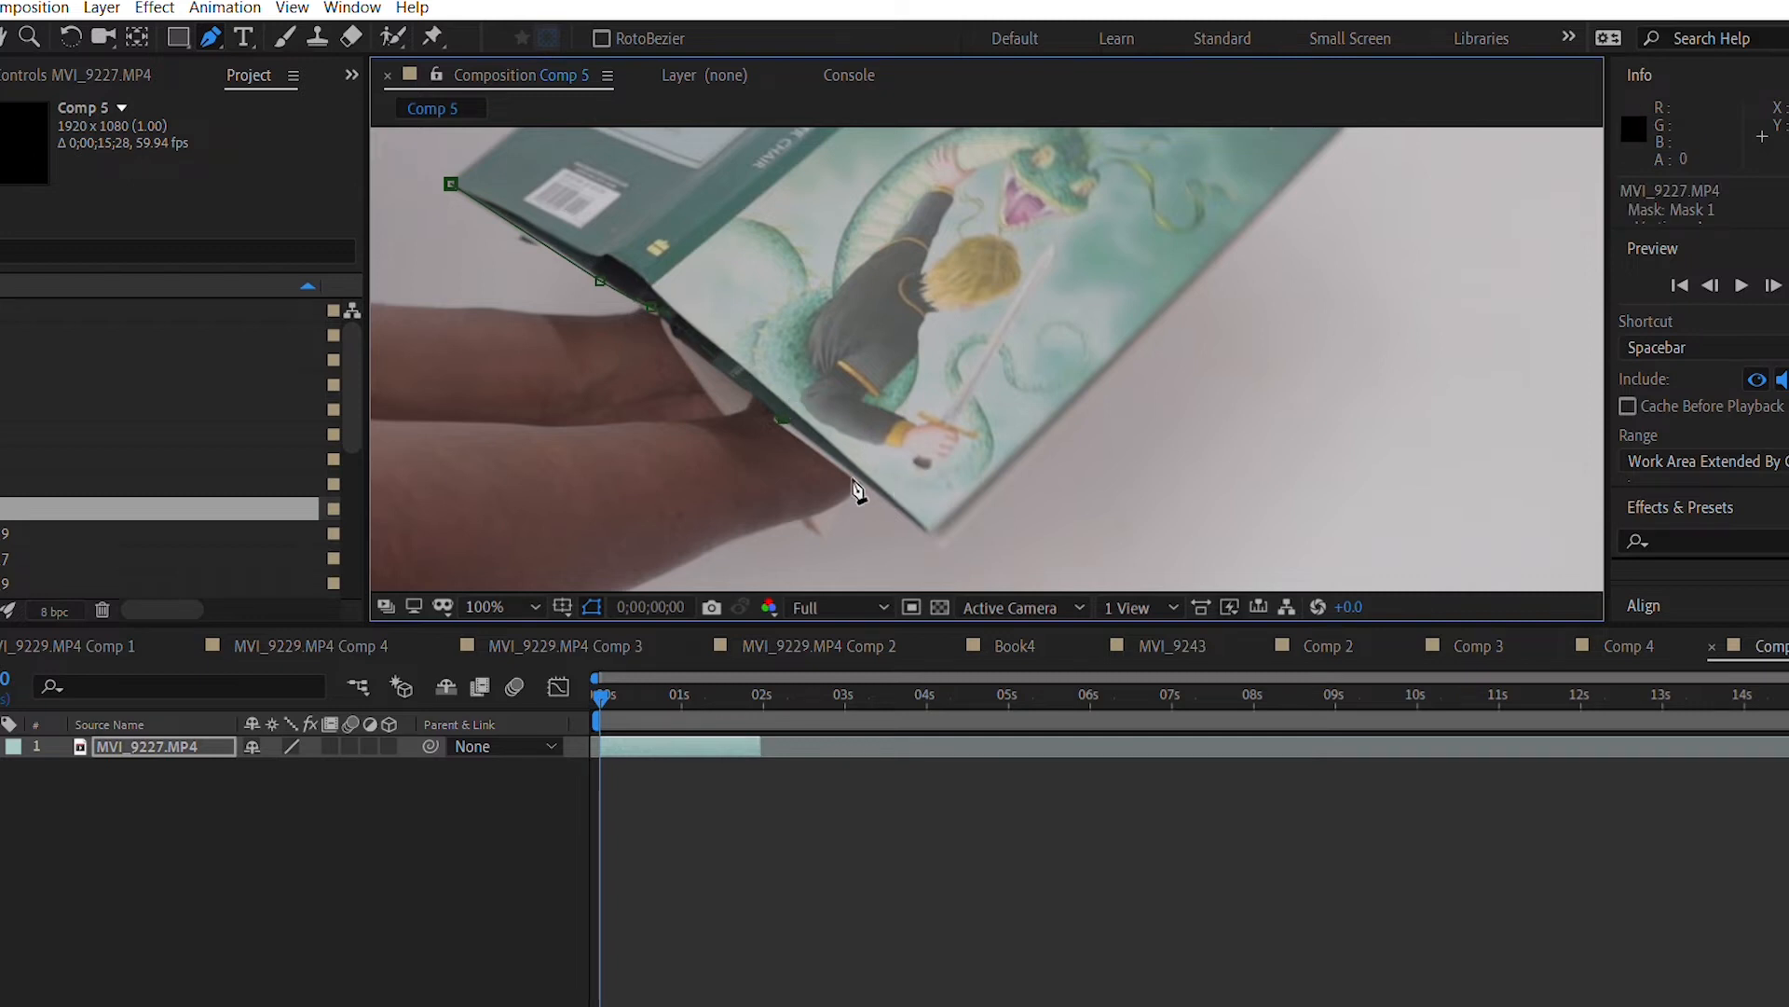
click(713, 362)
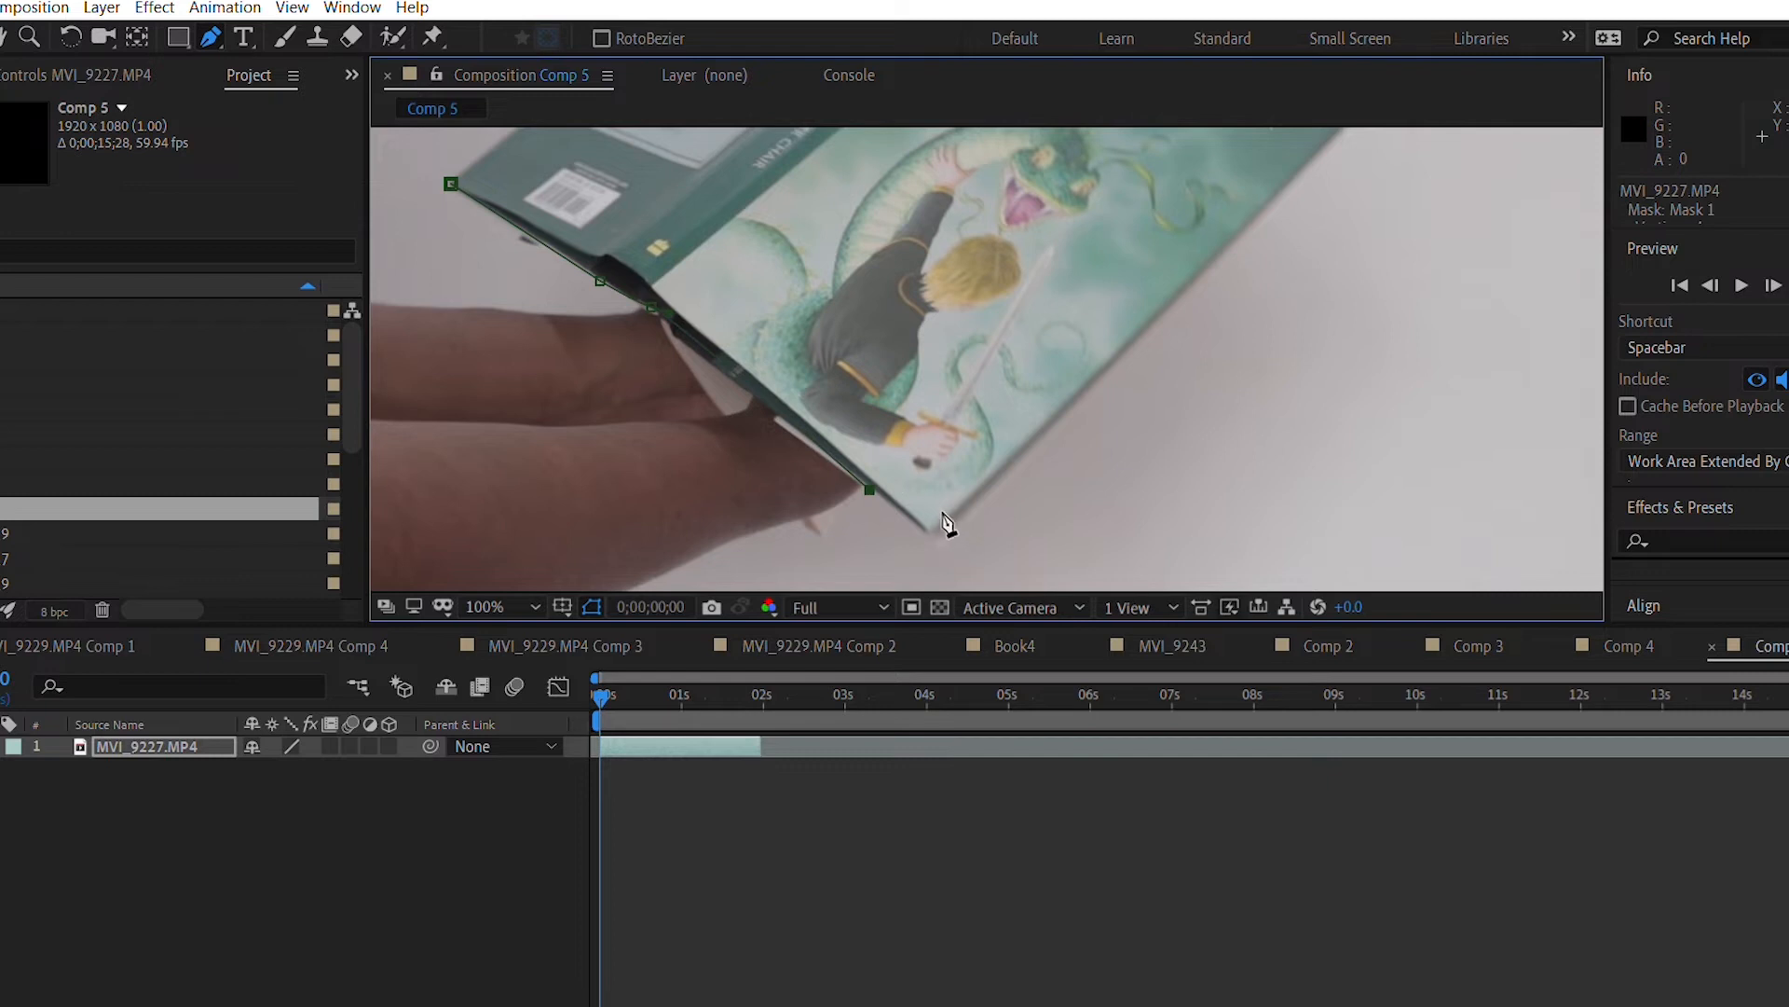
drag(867, 488, 934, 538)
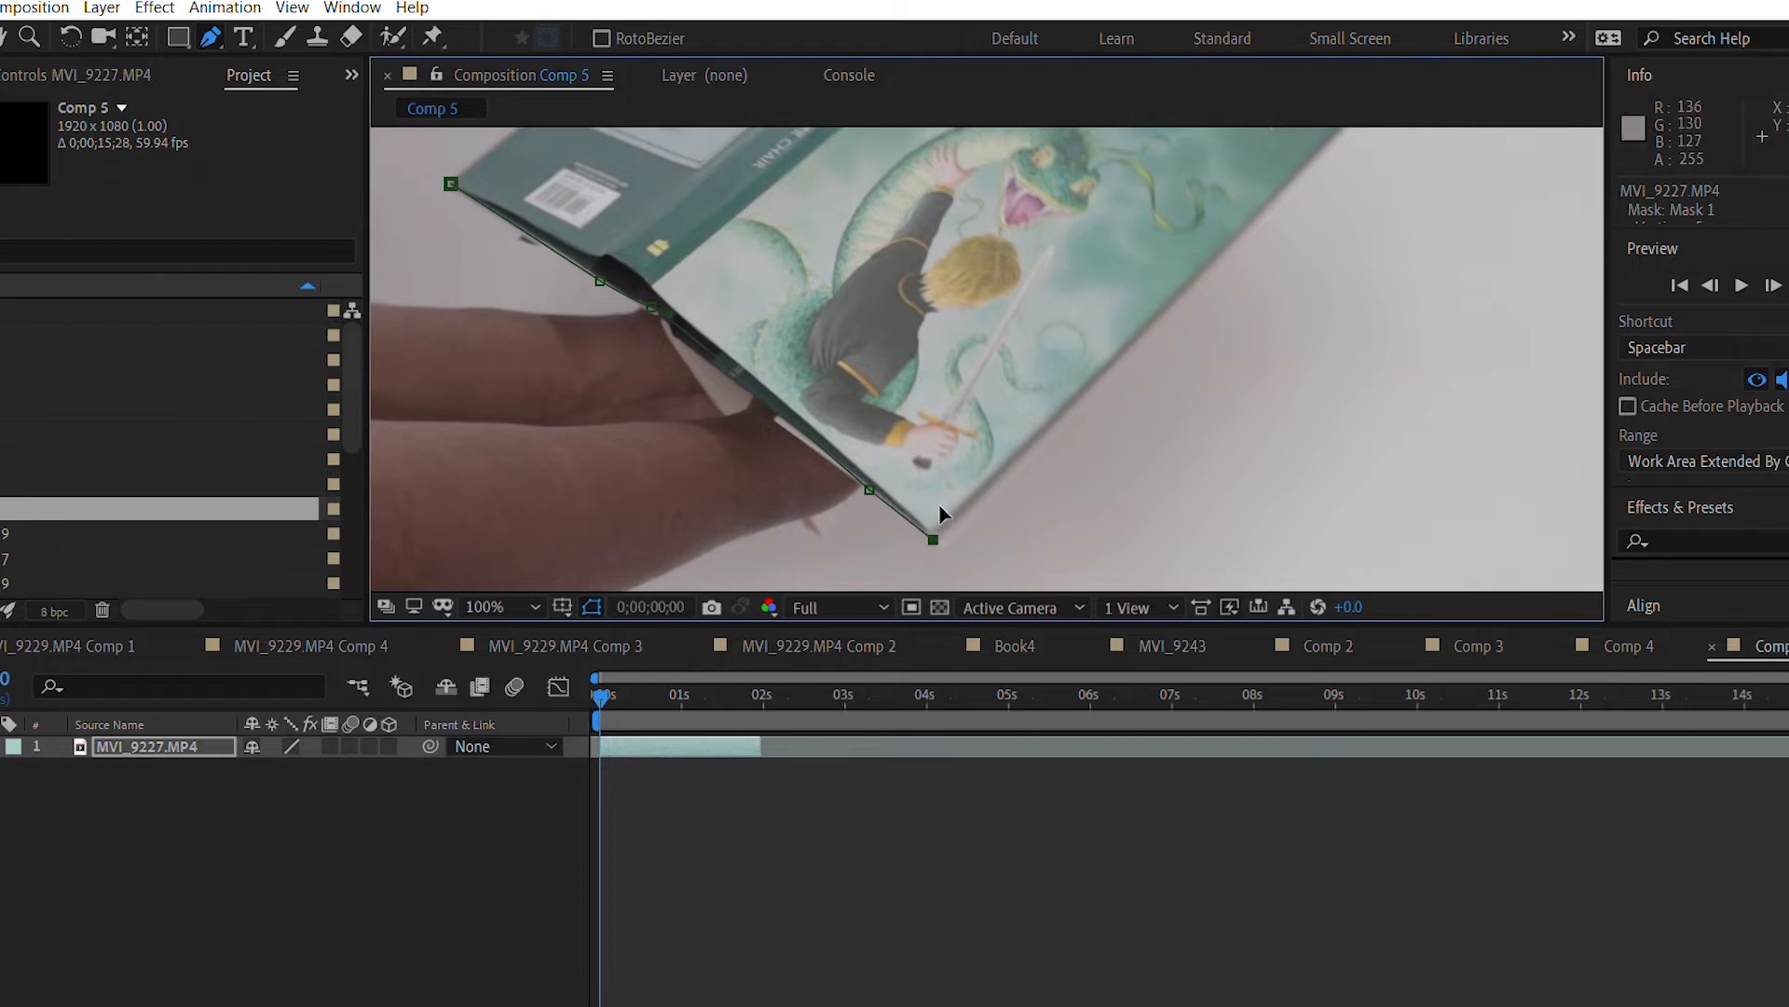
mouse_move(1067, 162)
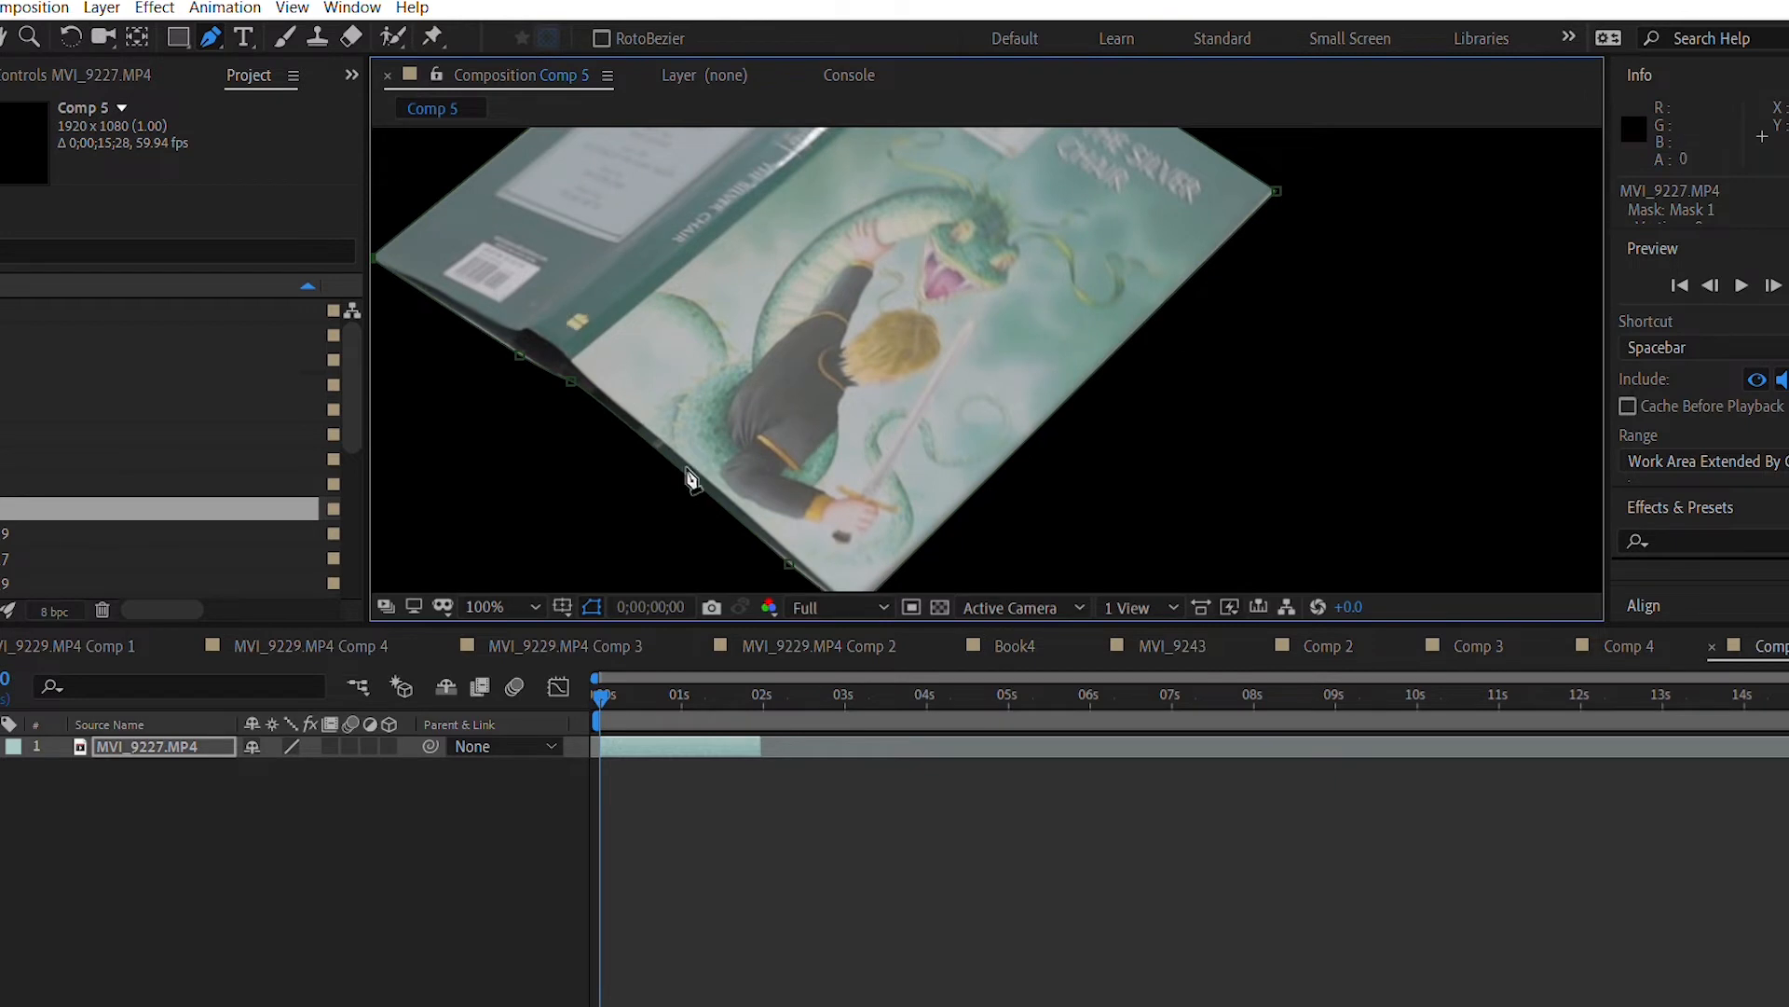
Keyframe Mask Path and drag mask vertices onto the book's left and bottom corners.
click(37, 769)
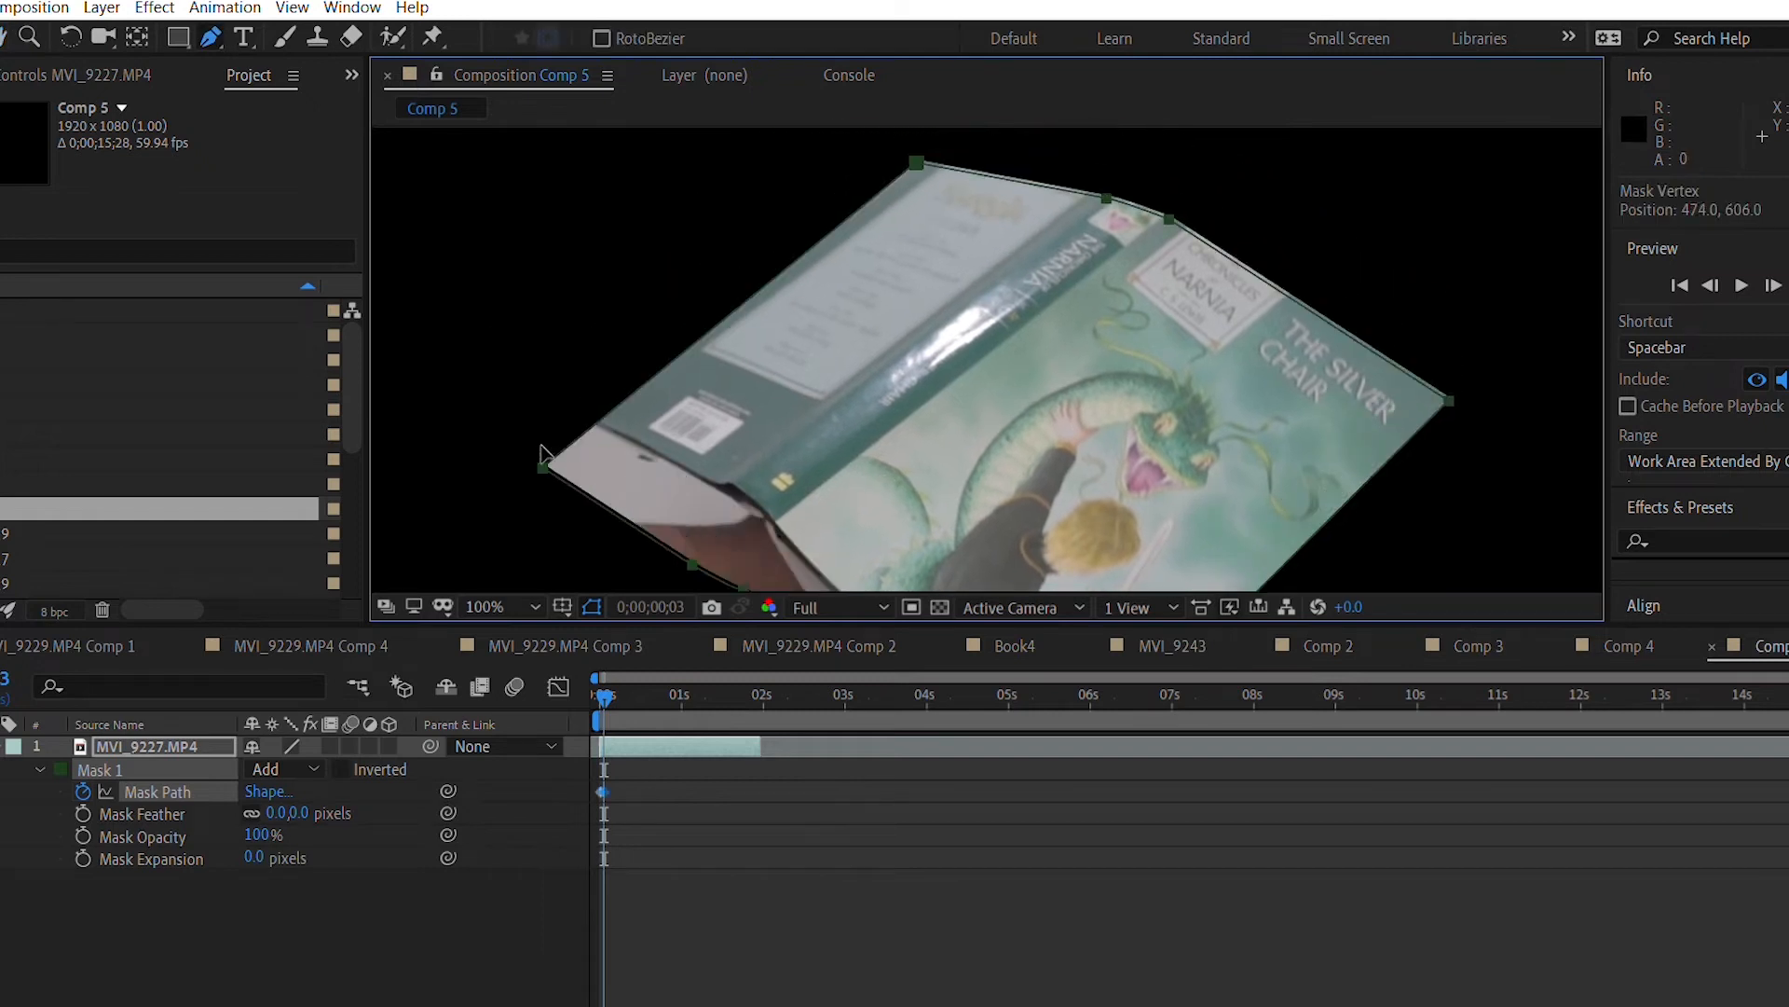
drag(545, 455, 559, 386)
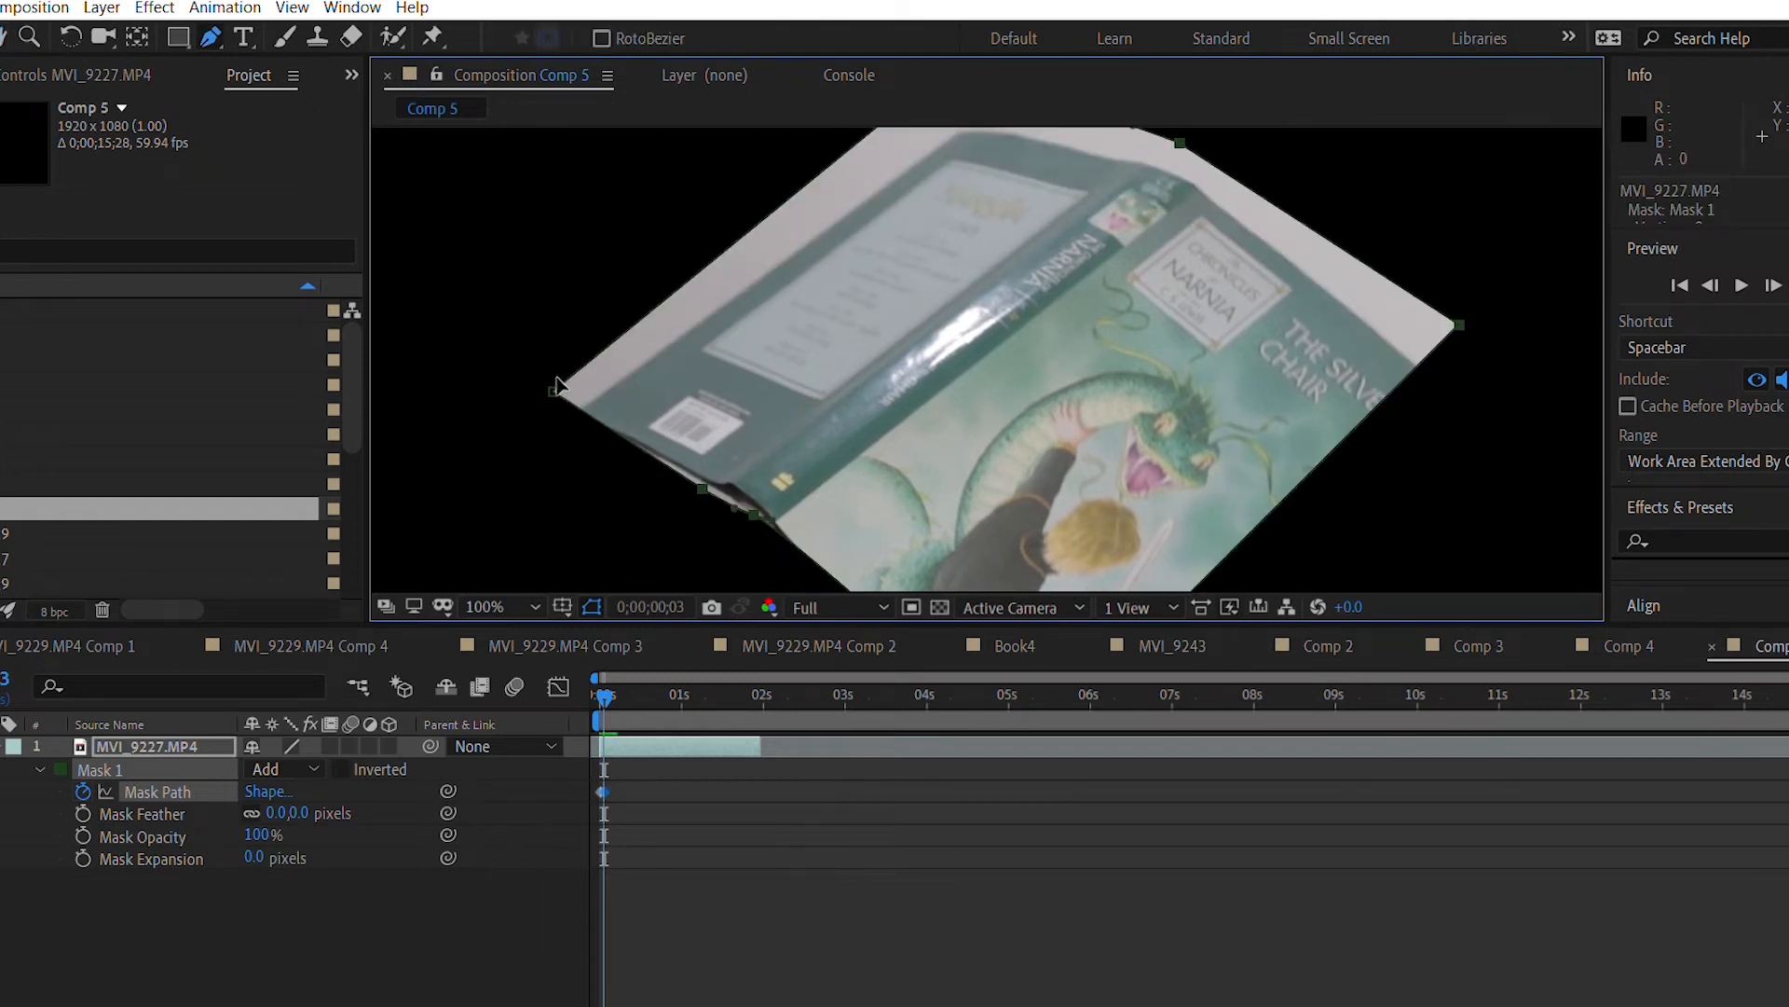
drag(559, 385, 576, 412)
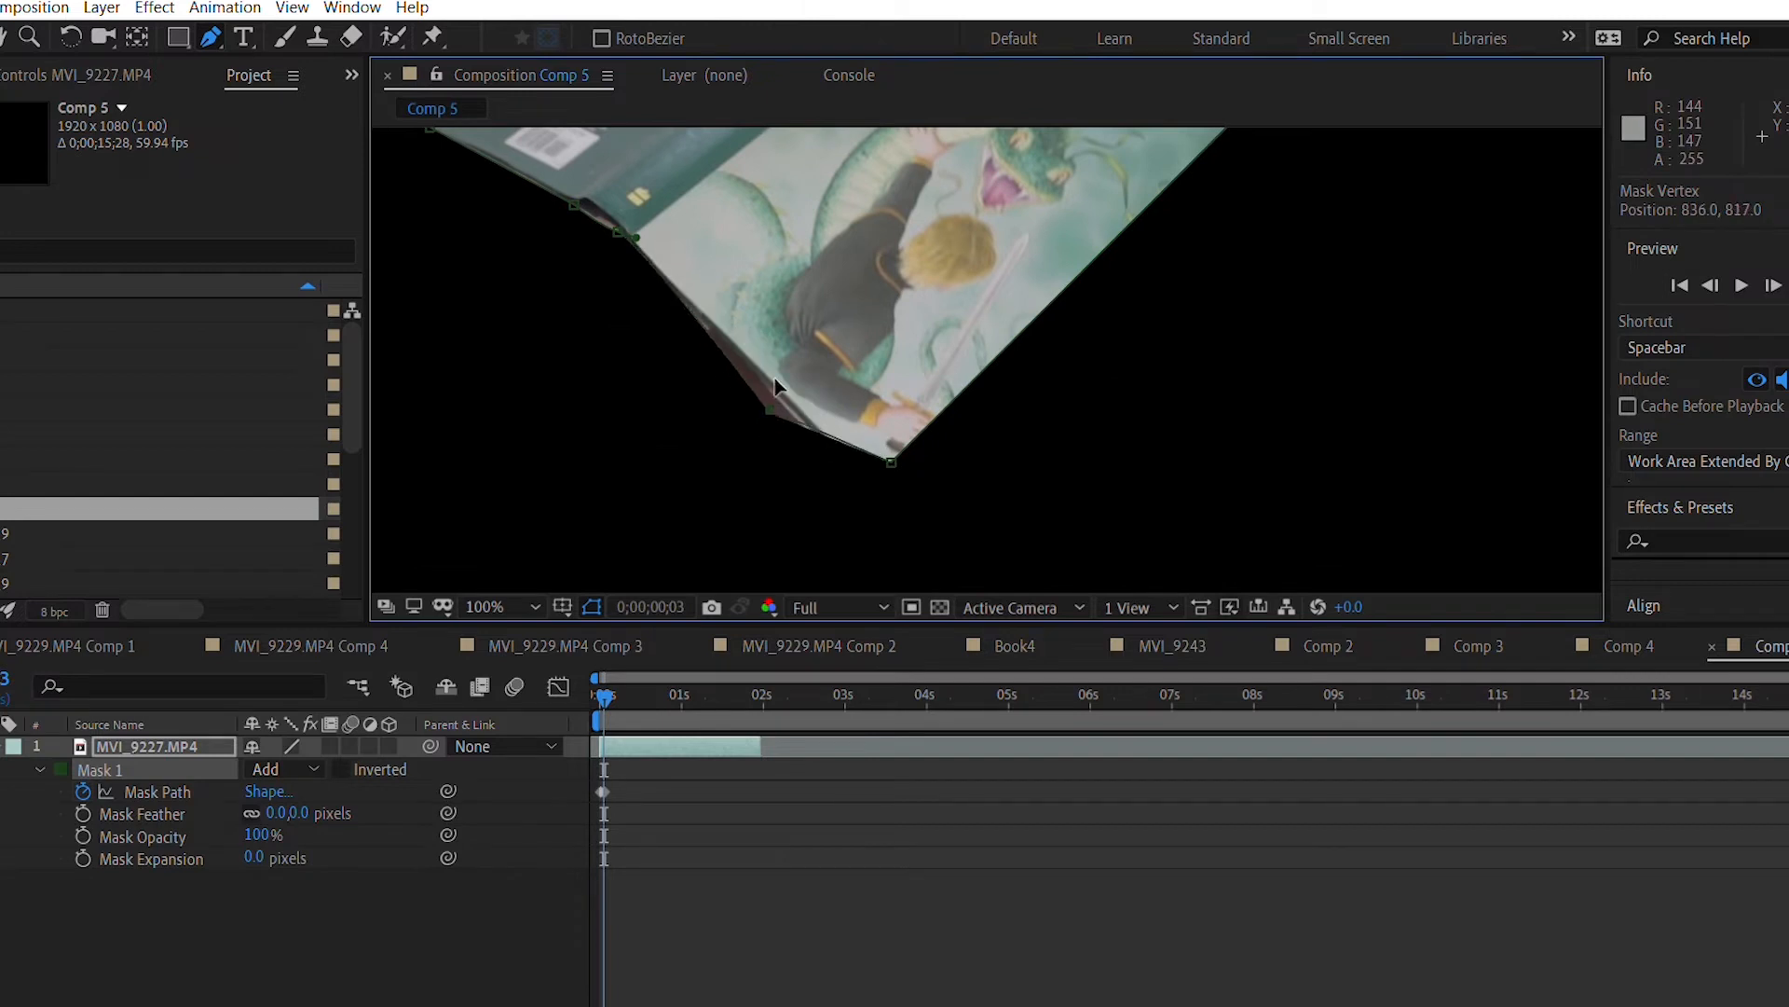
drag(890, 460, 919, 545)
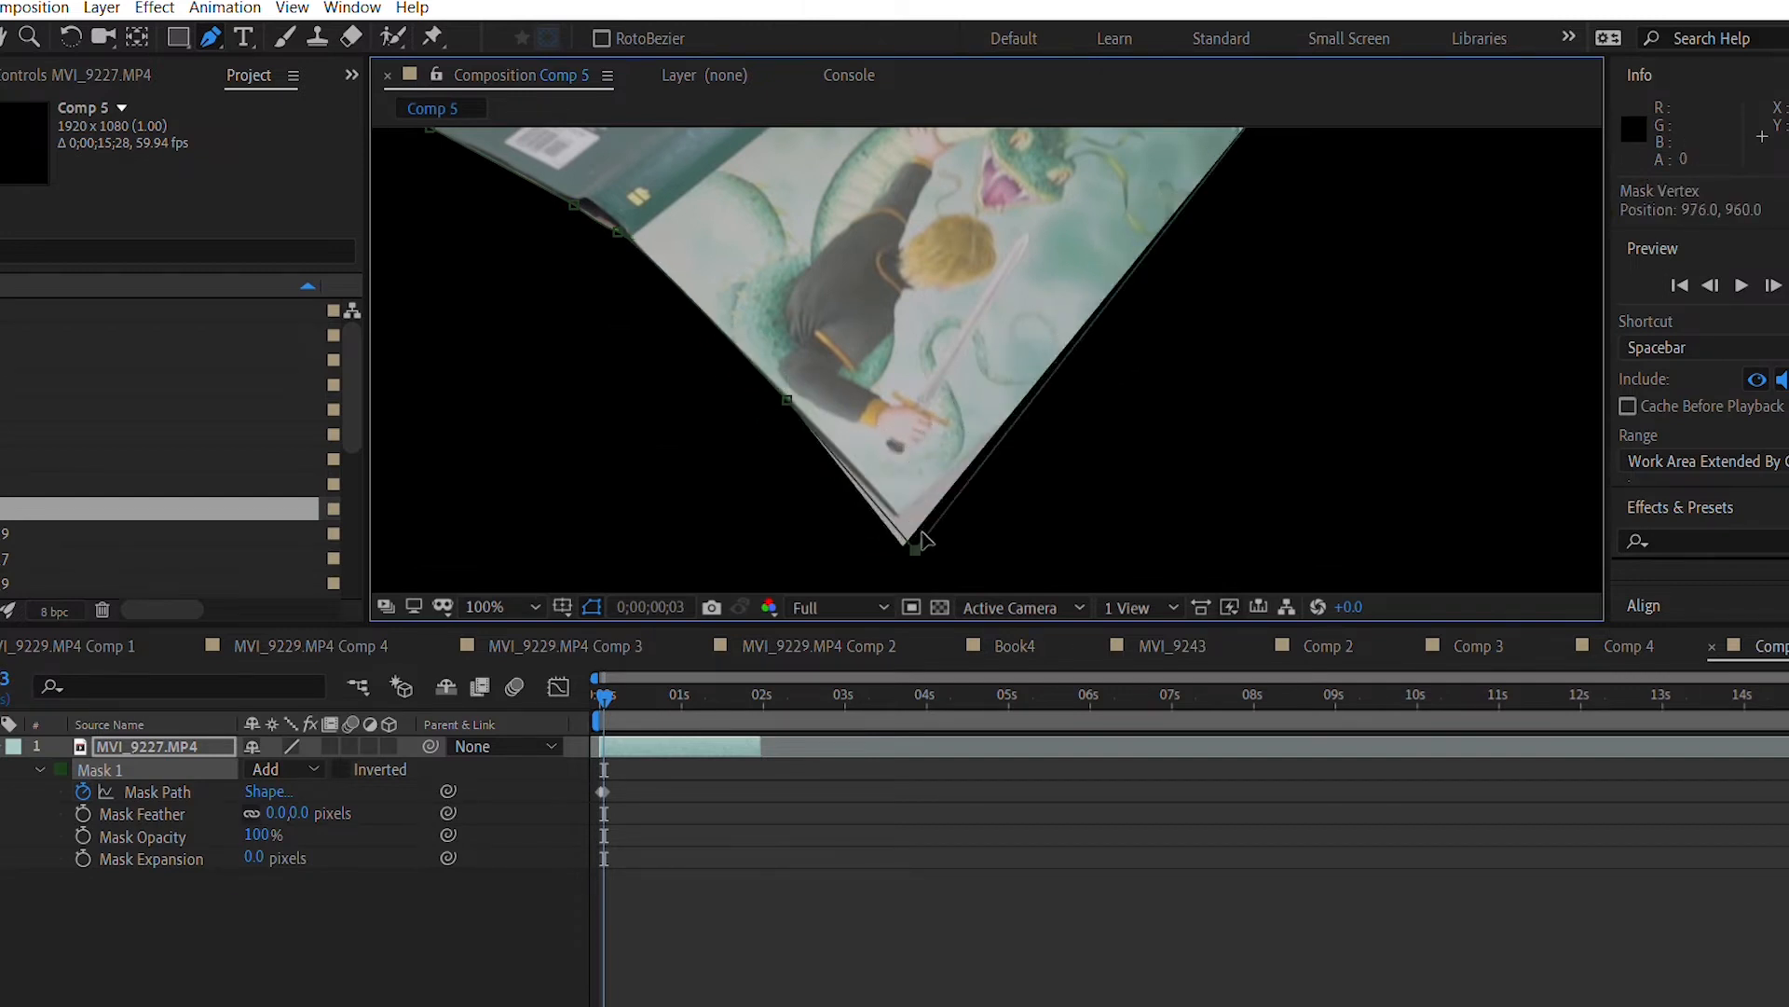
drag(916, 545, 900, 512)
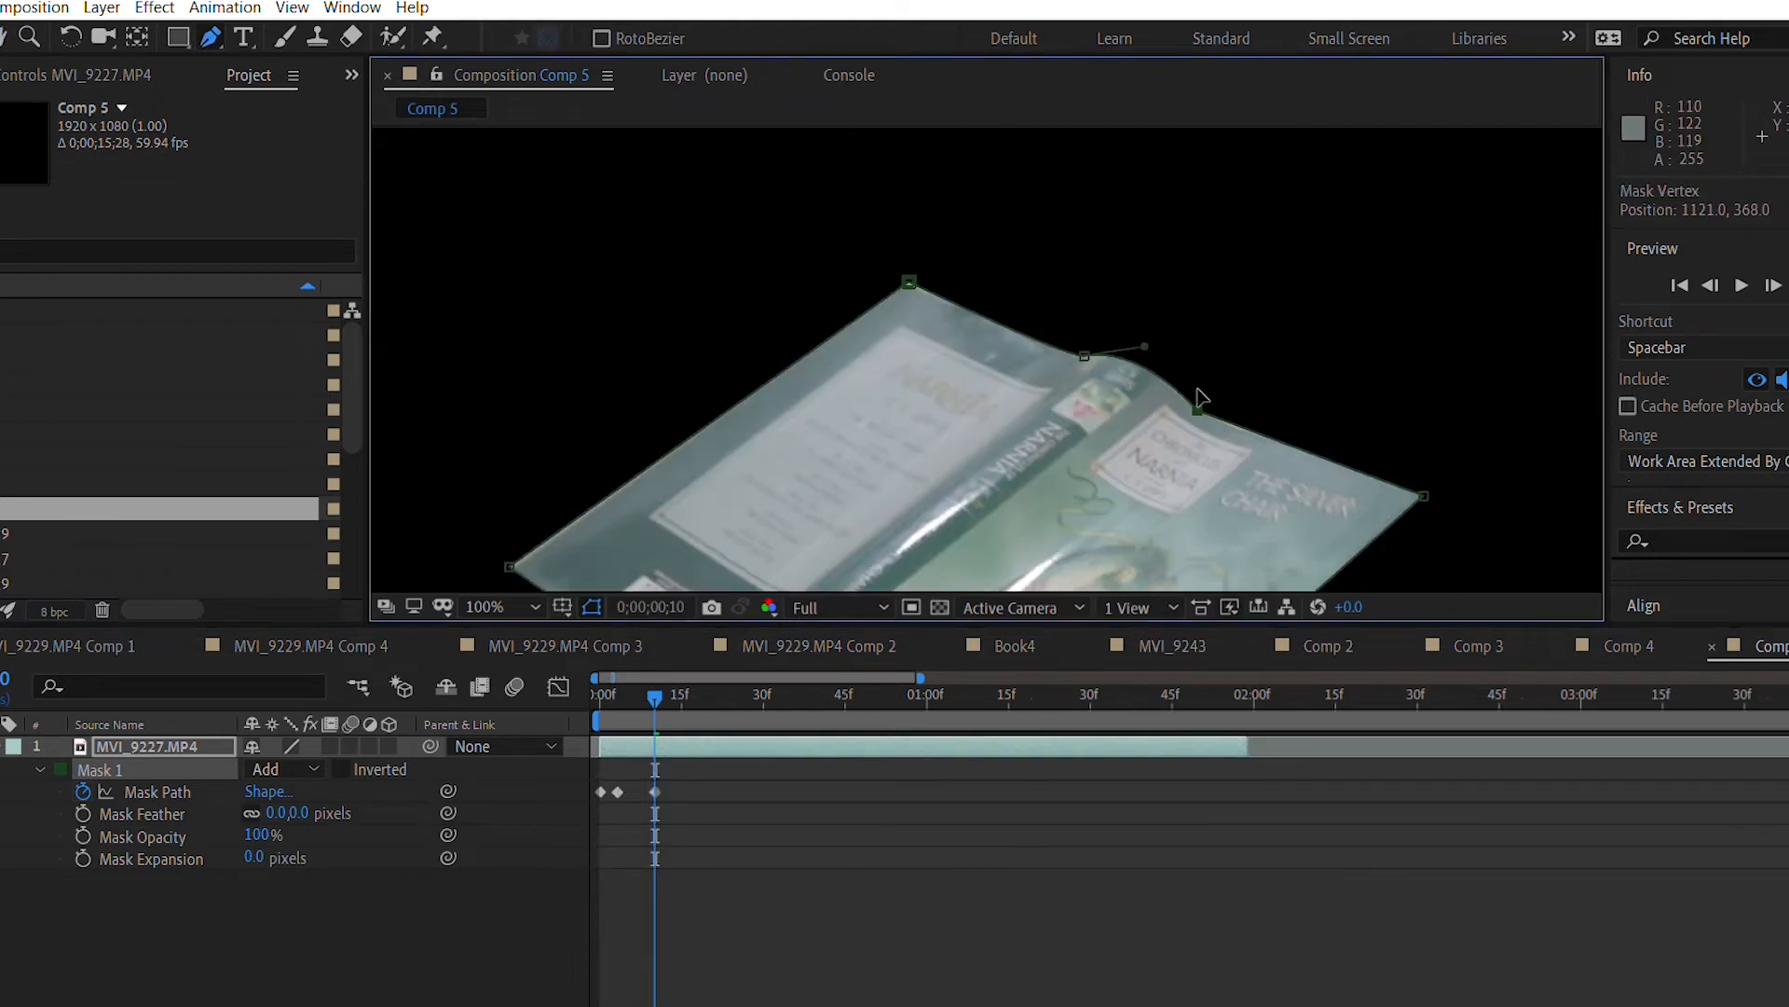
Zoom the timeline into the opening frames and add further Mask Path keyframes.
click(662, 693)
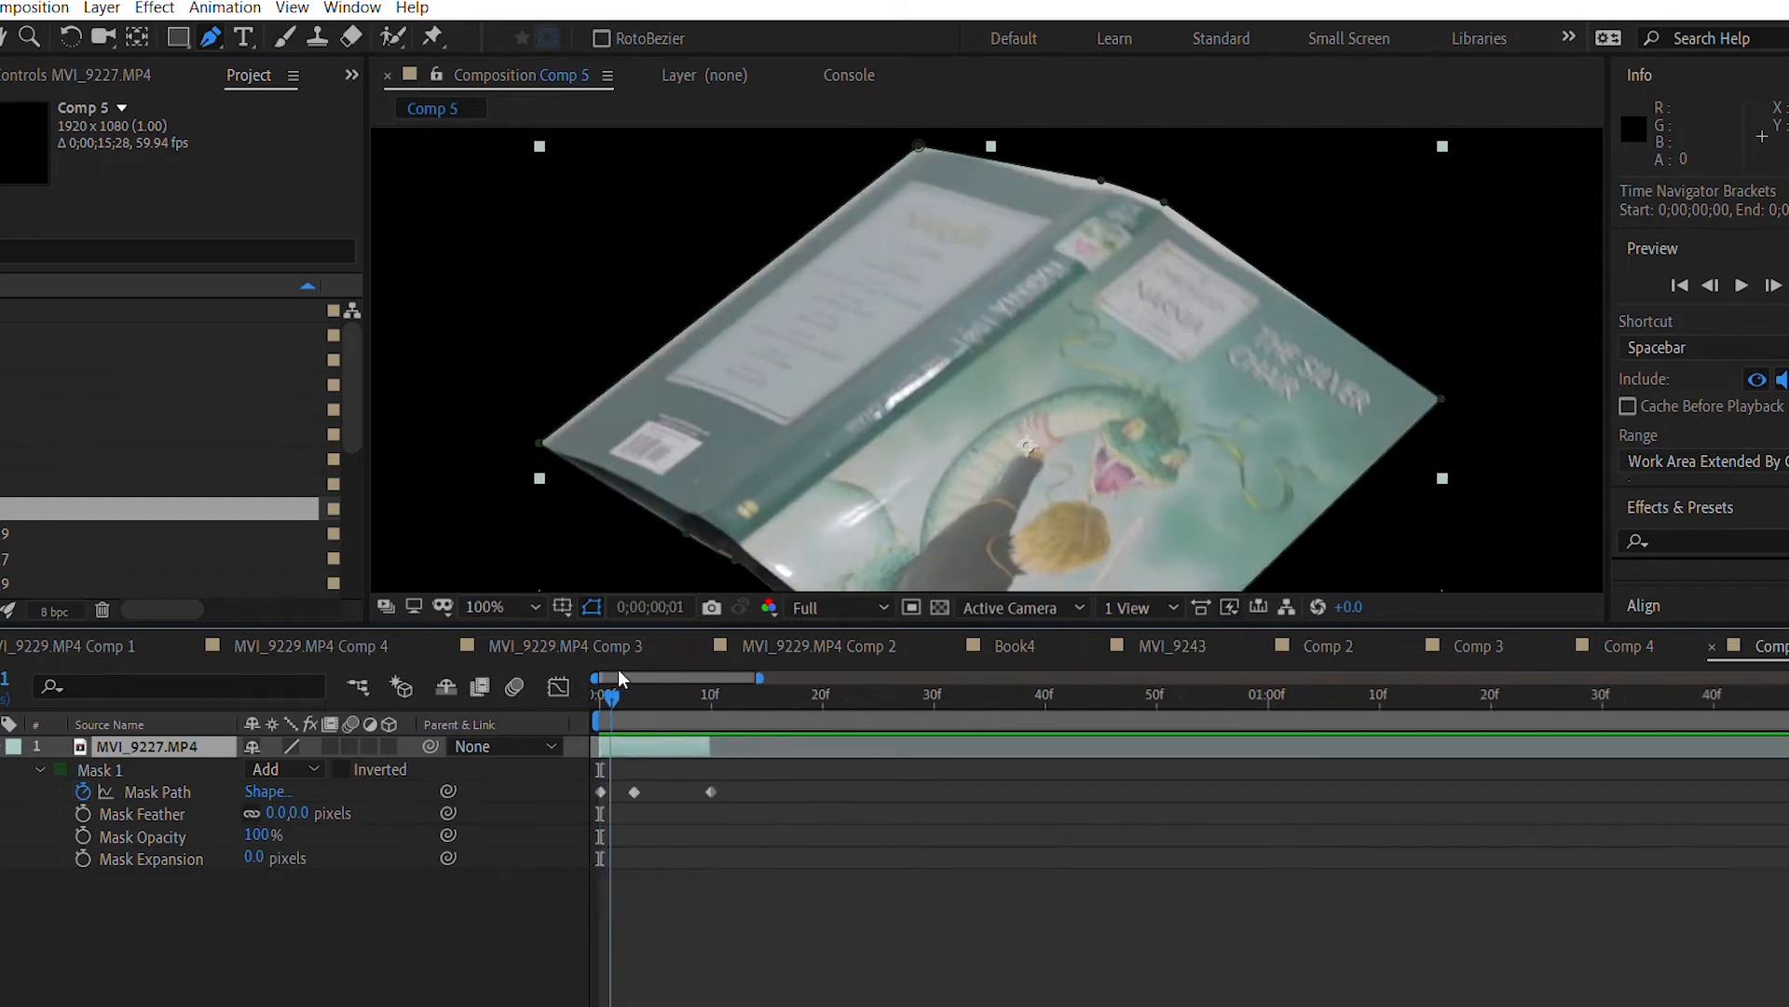
drag(608, 677, 679, 676)
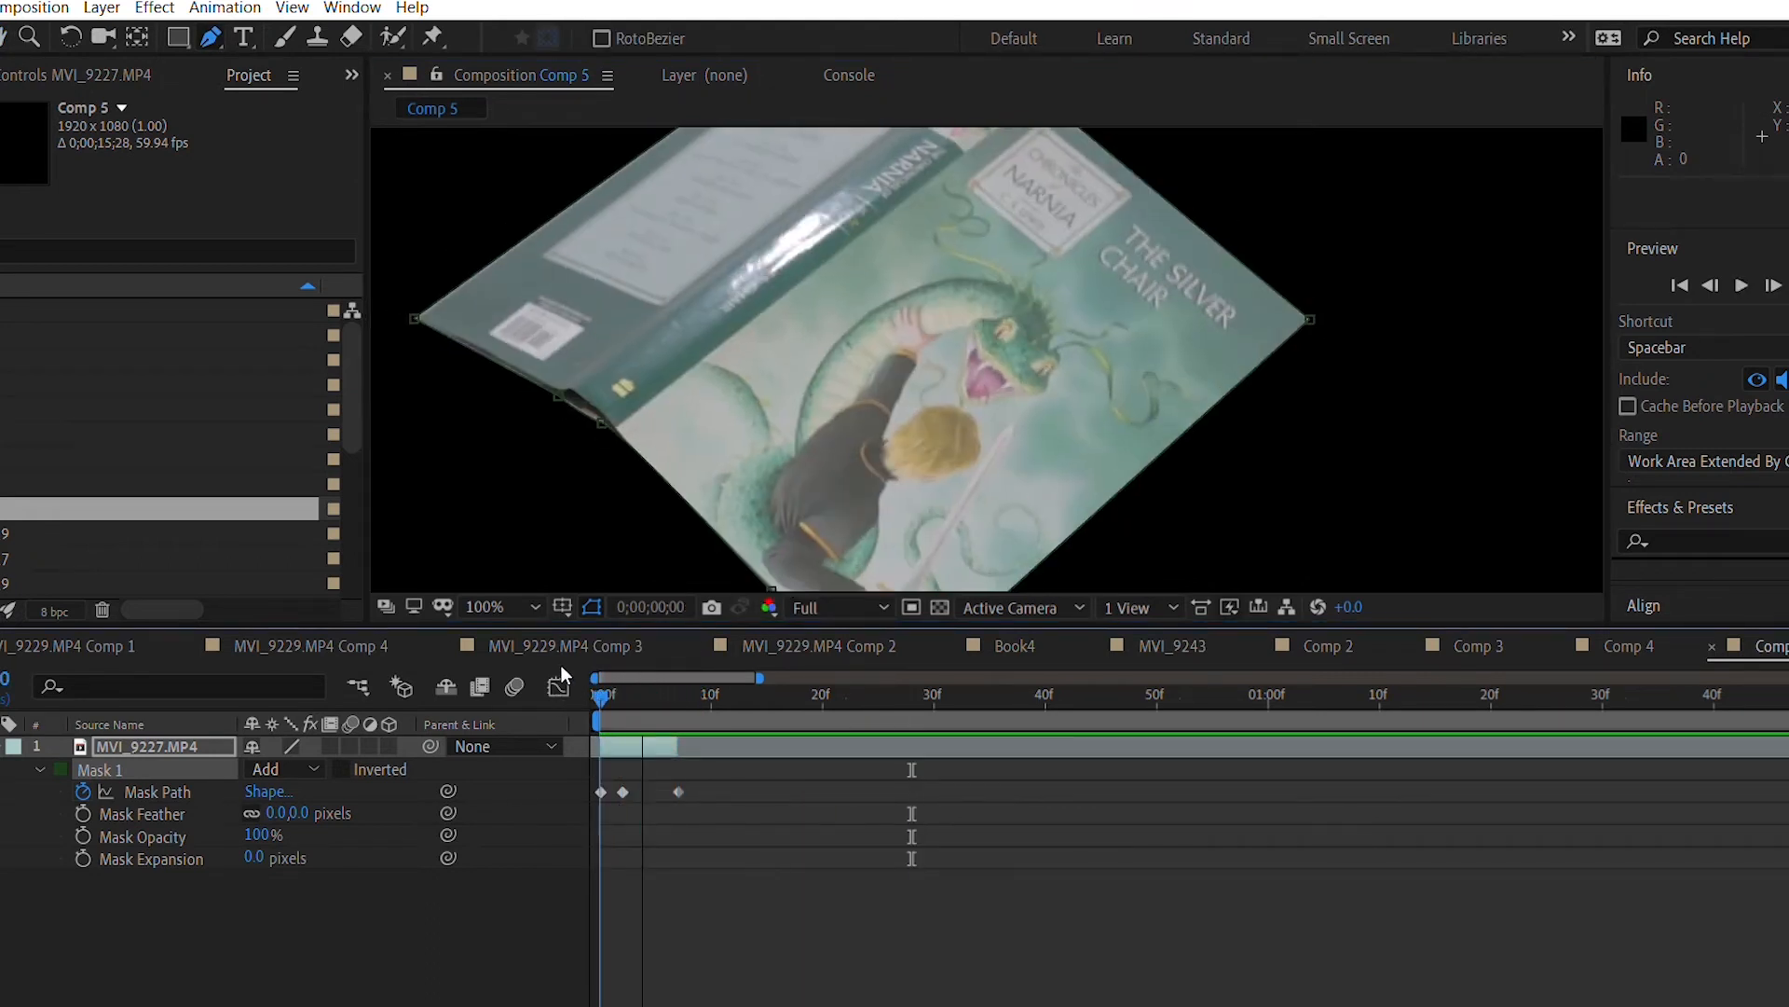
click(667, 693)
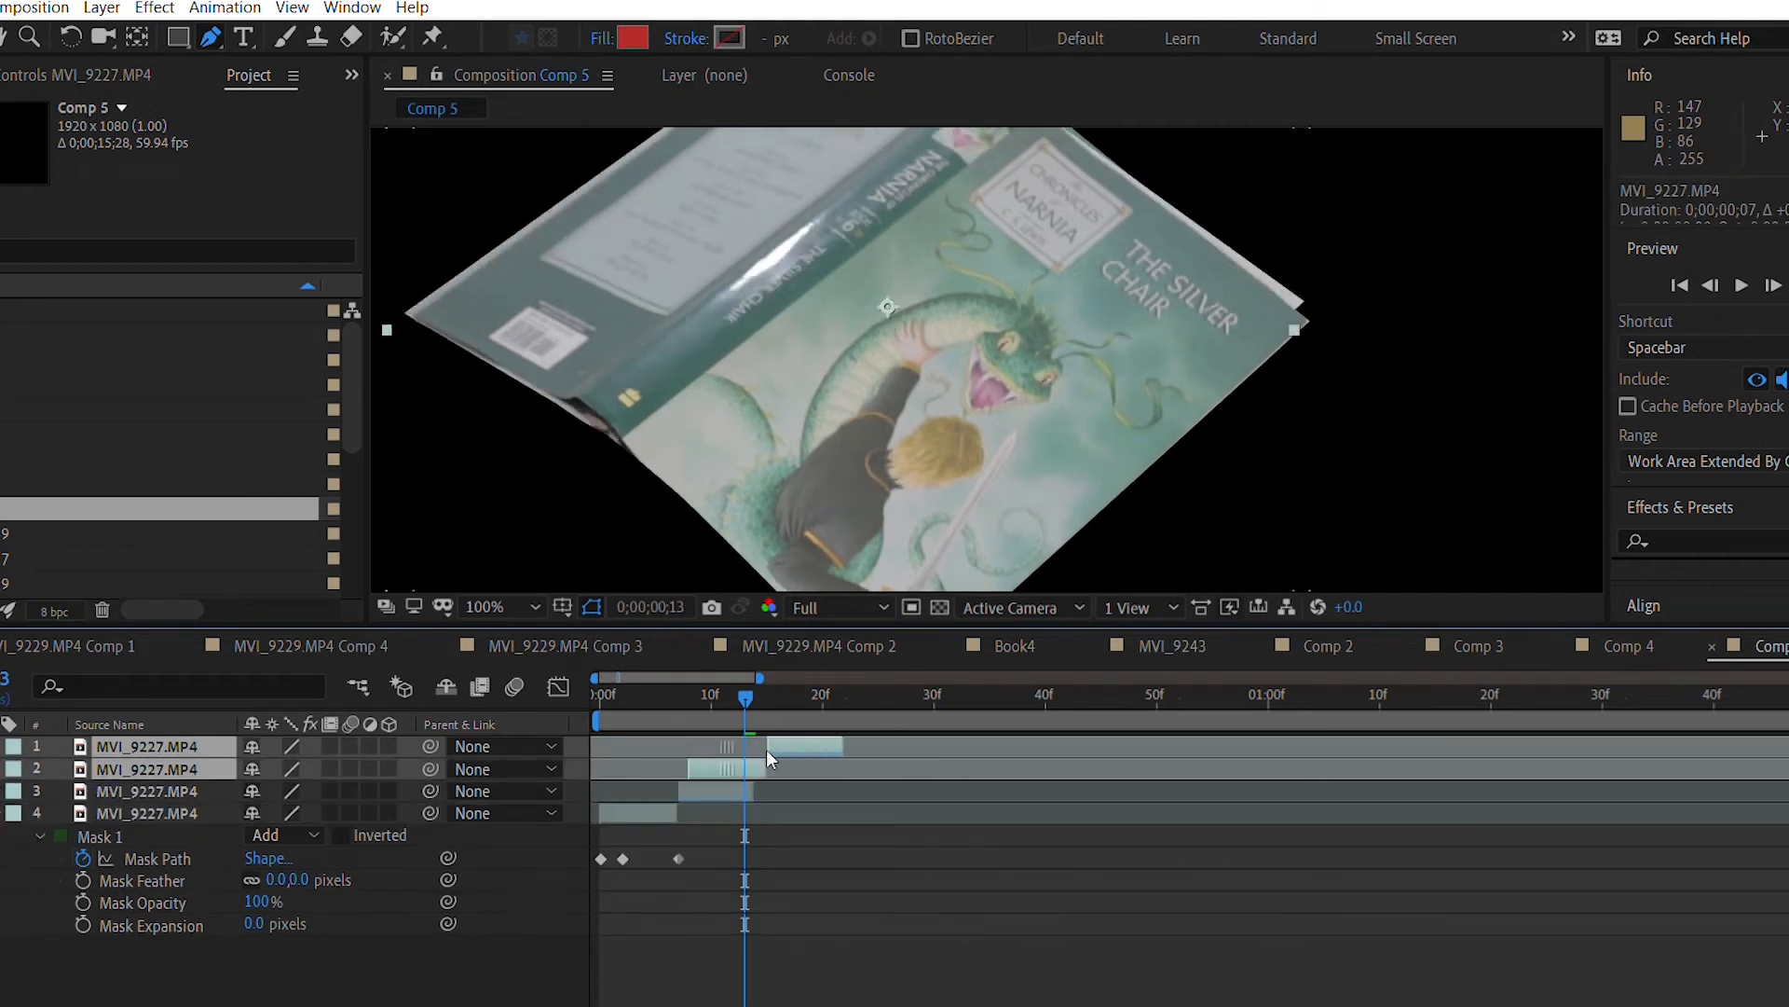
Select the split MVI_9227 book layers for precomposing into Book-011.
click(787, 693)
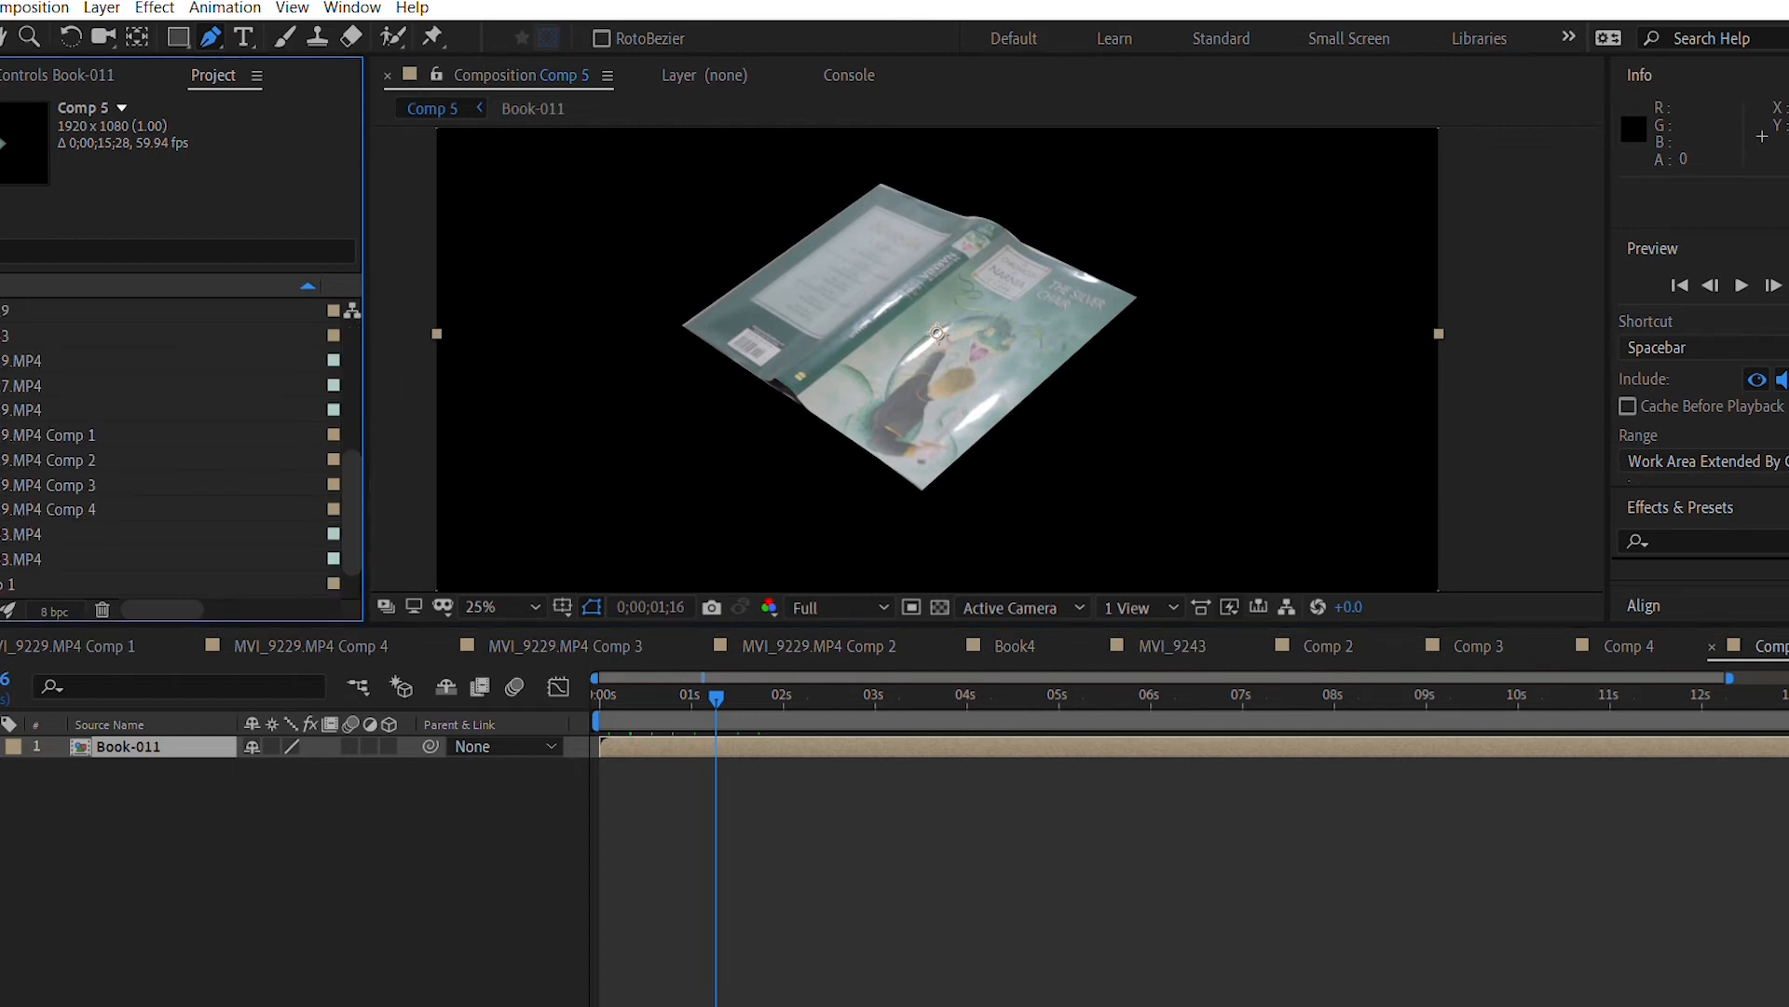
Place MVI_9243.MP4 into the Comp 5 timeline below Book-011.
click(22, 360)
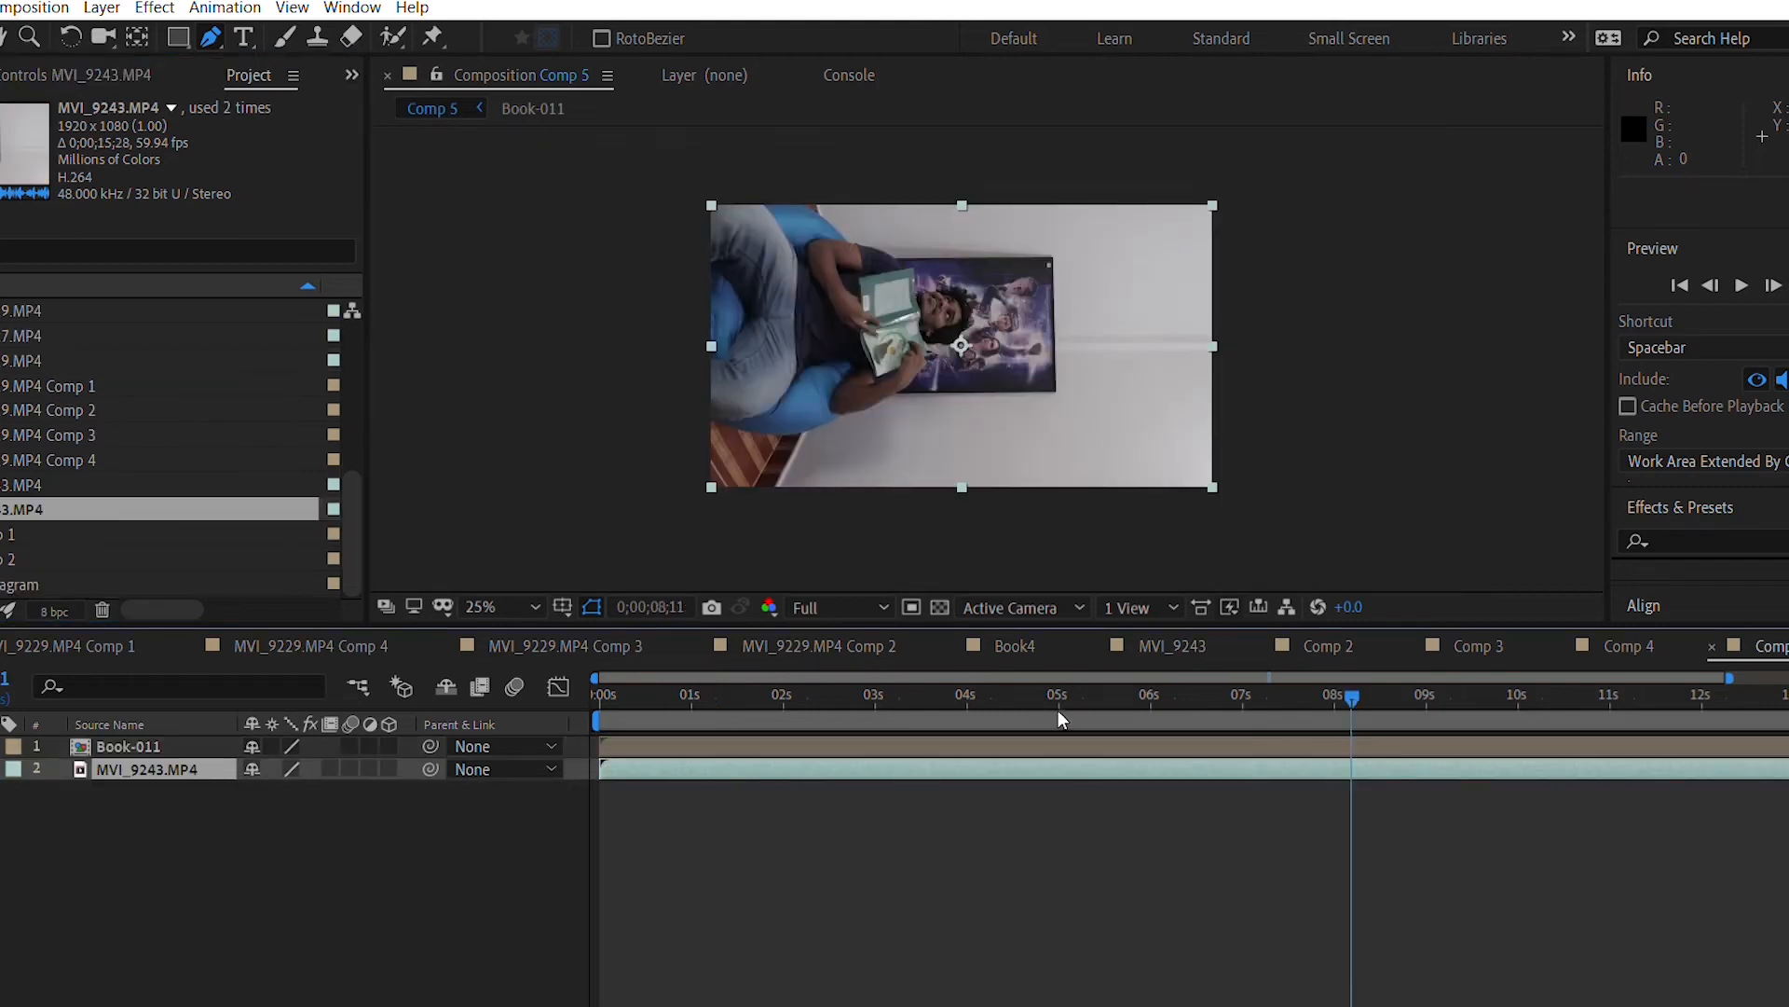
click(1240, 696)
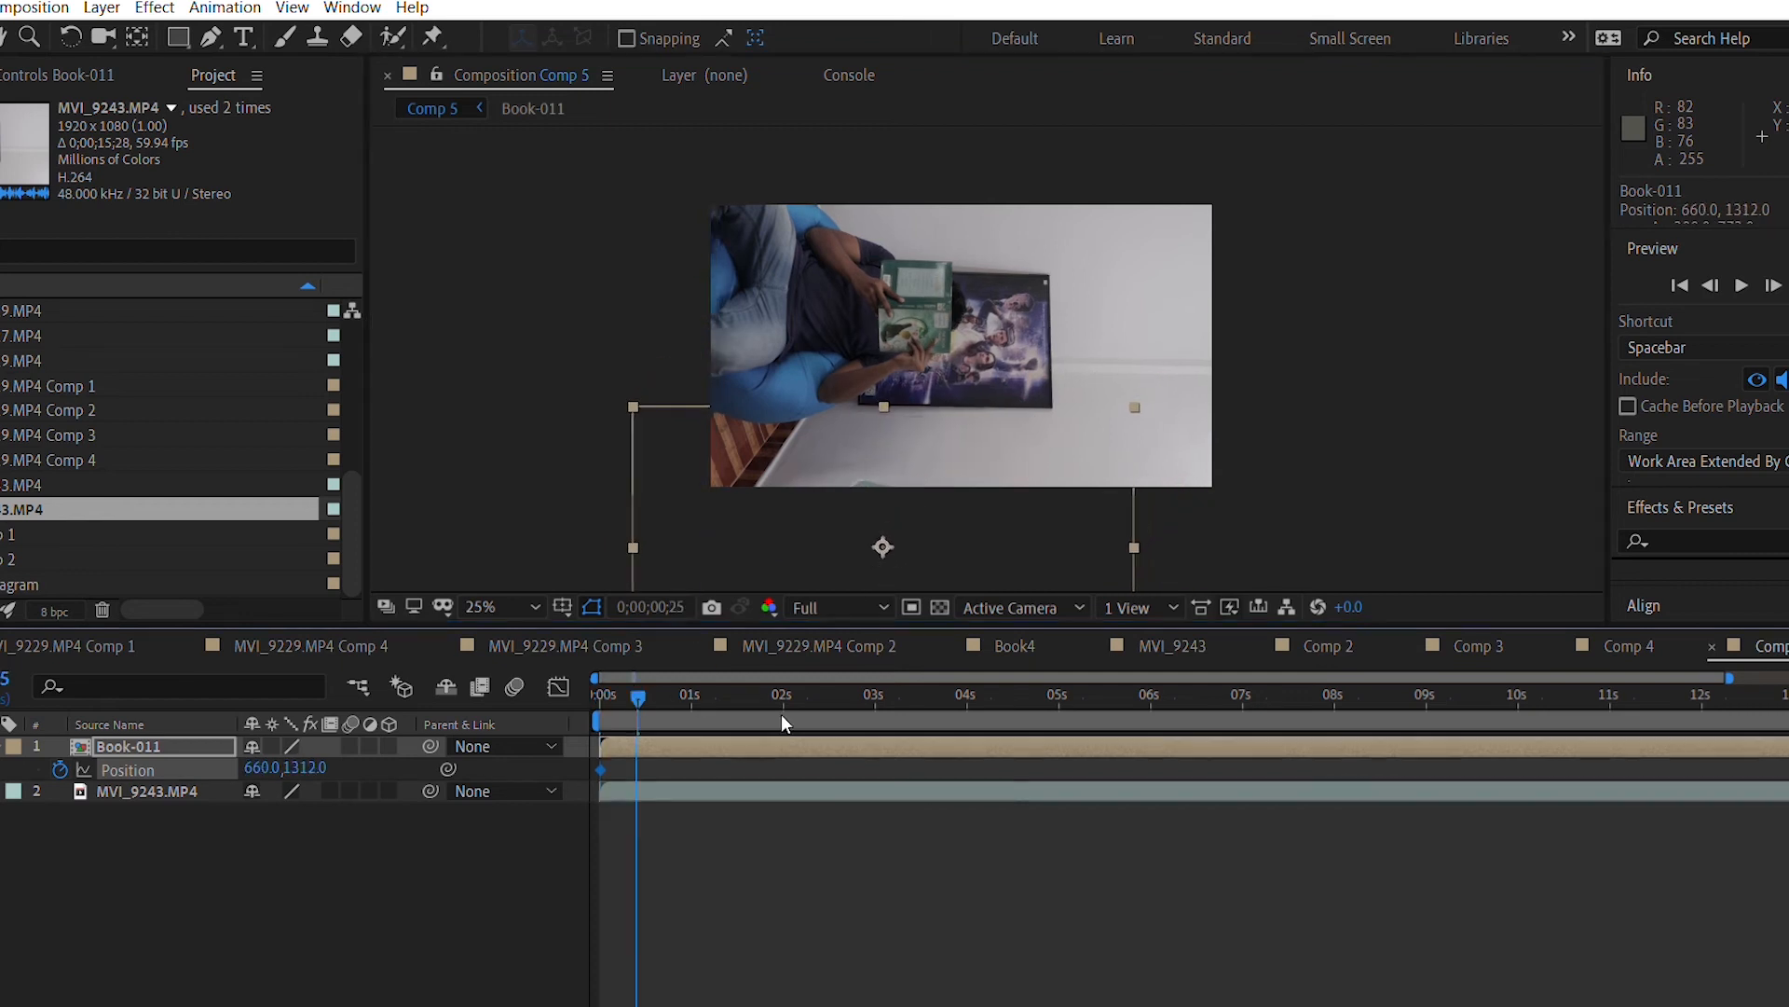
At about five seconds, move Book-011 off the top-right of frame, then preview.
click(1054, 696)
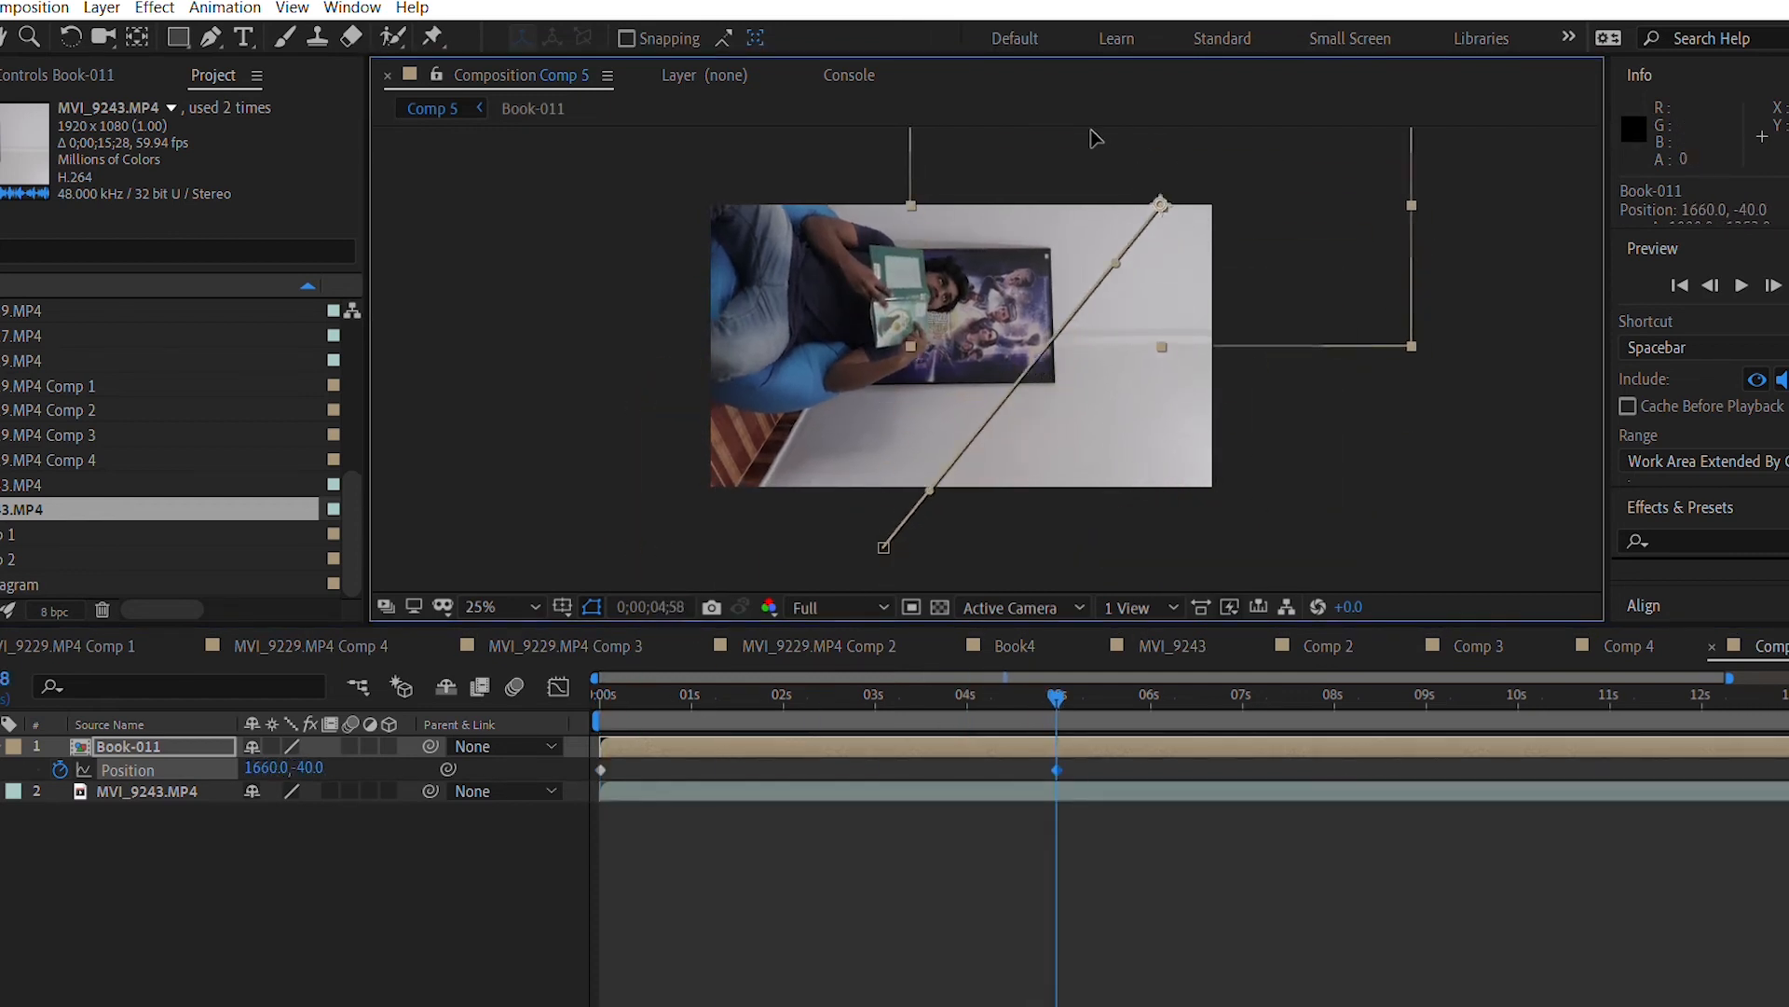
drag(1162, 203, 1127, 154)
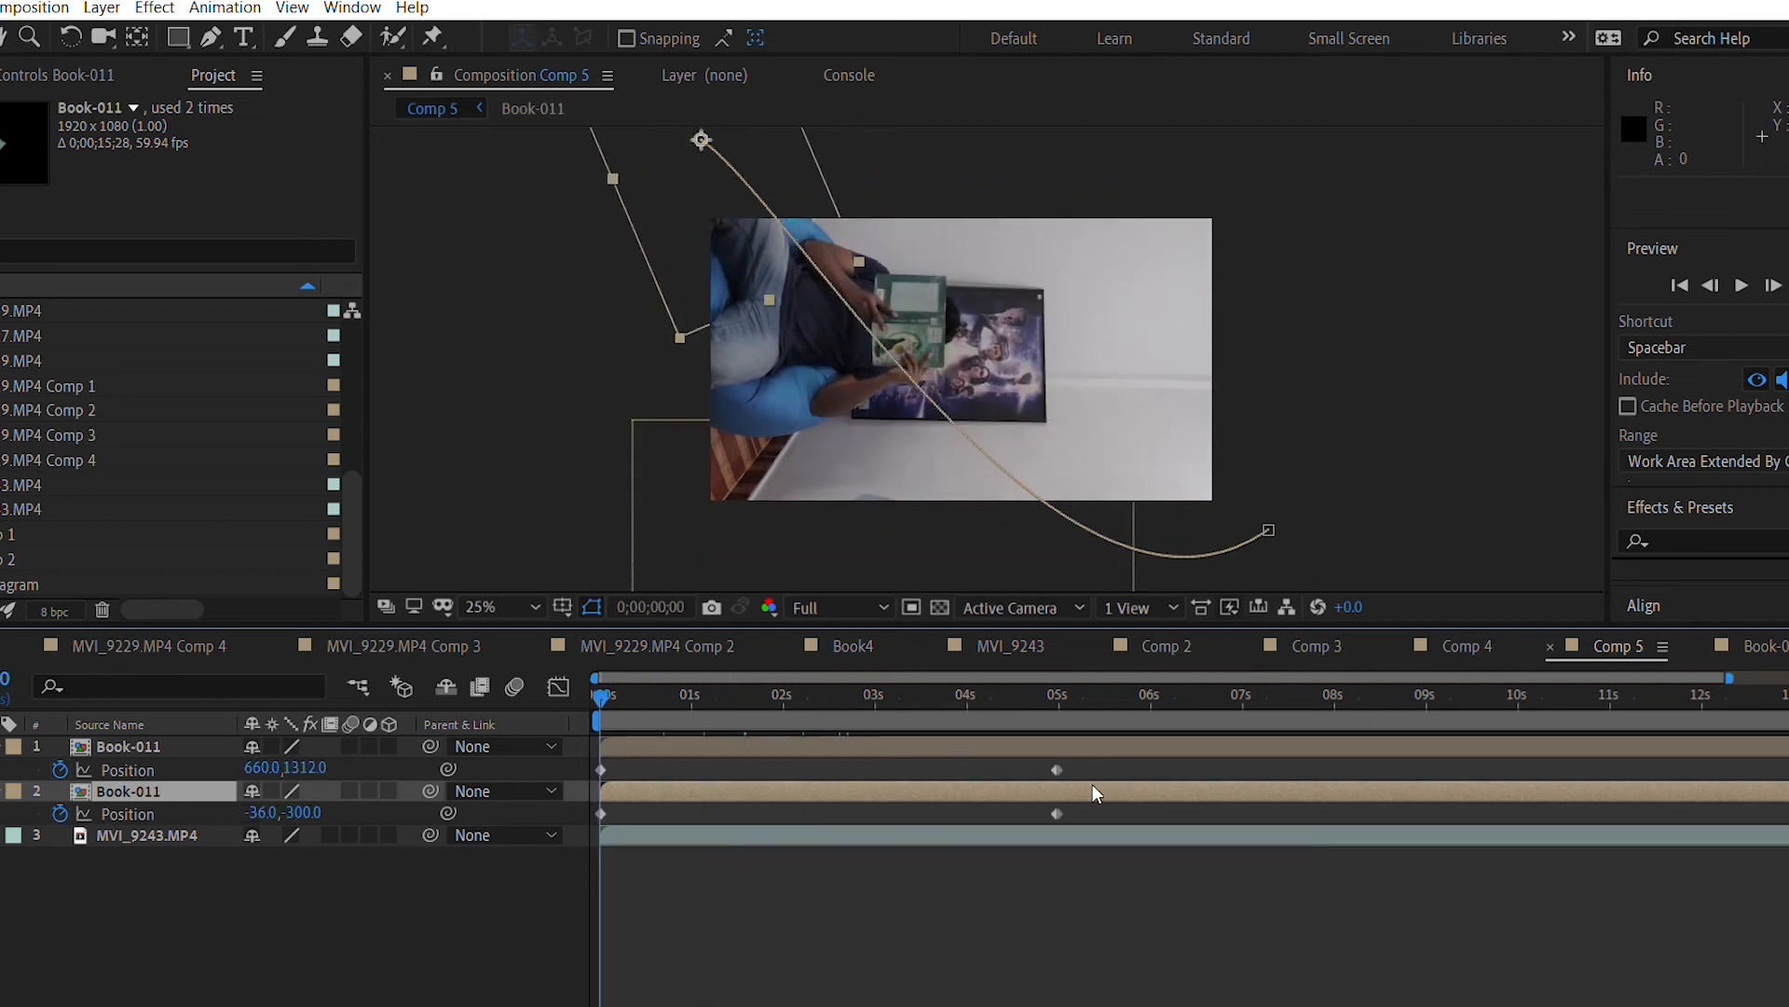
key(space)
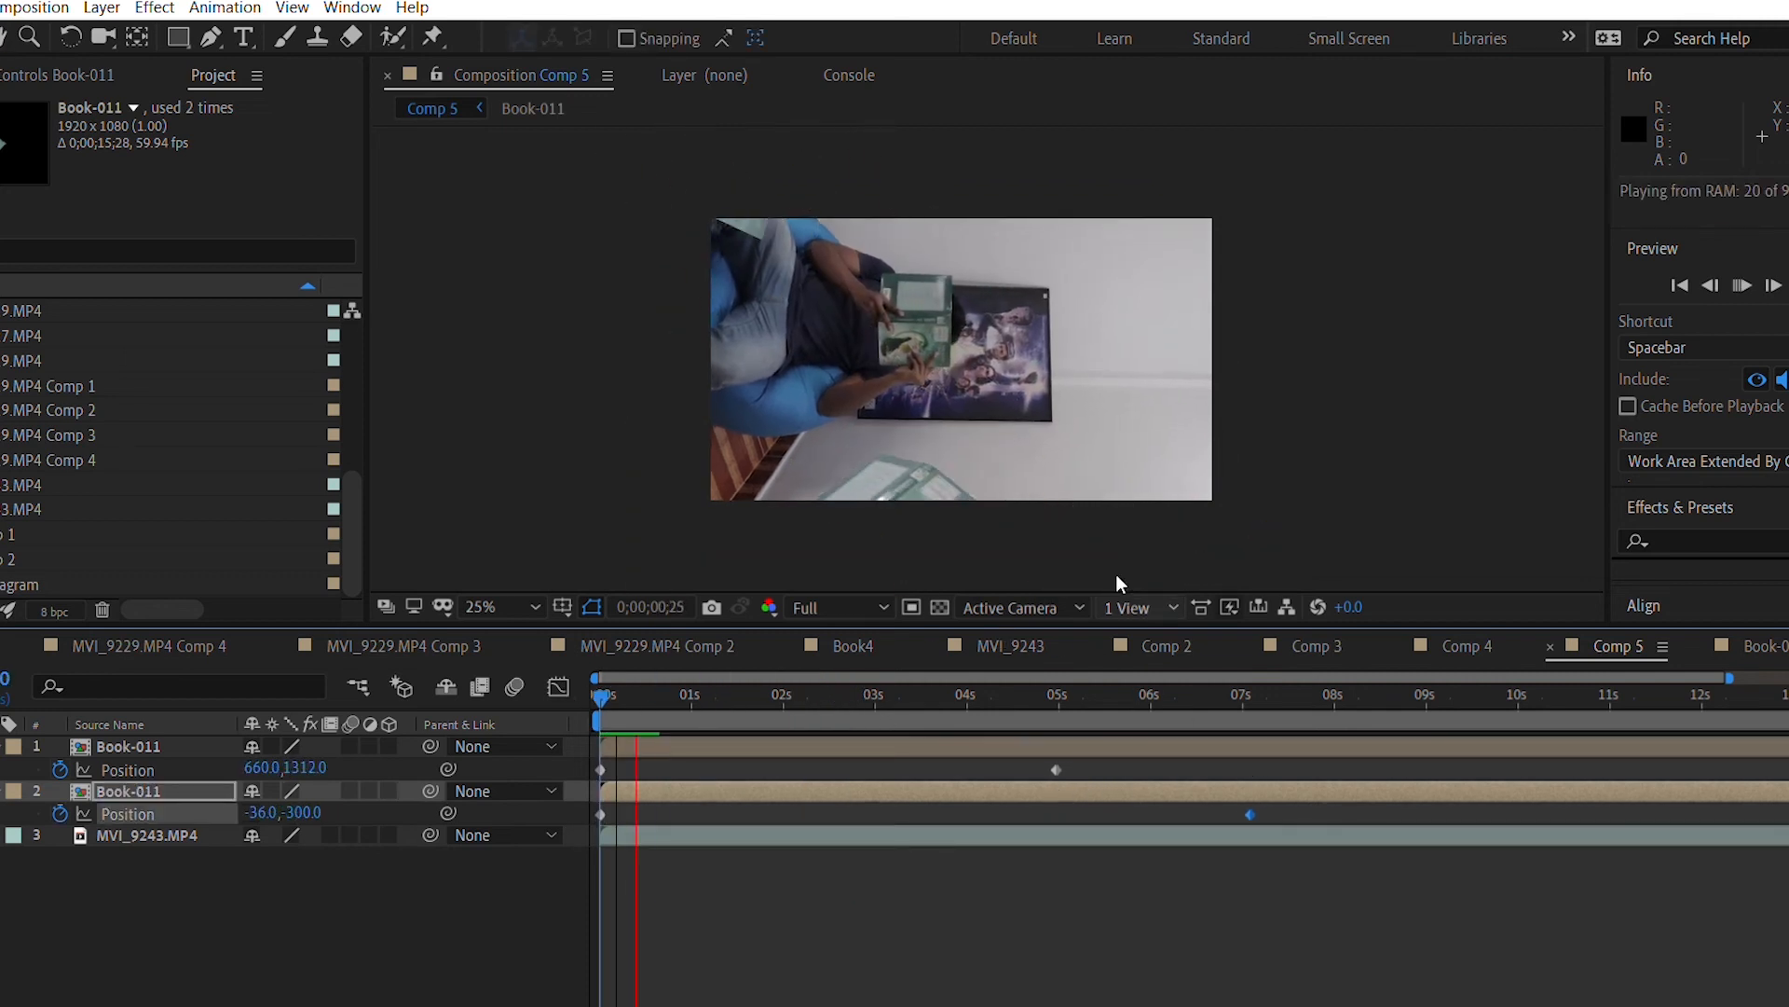